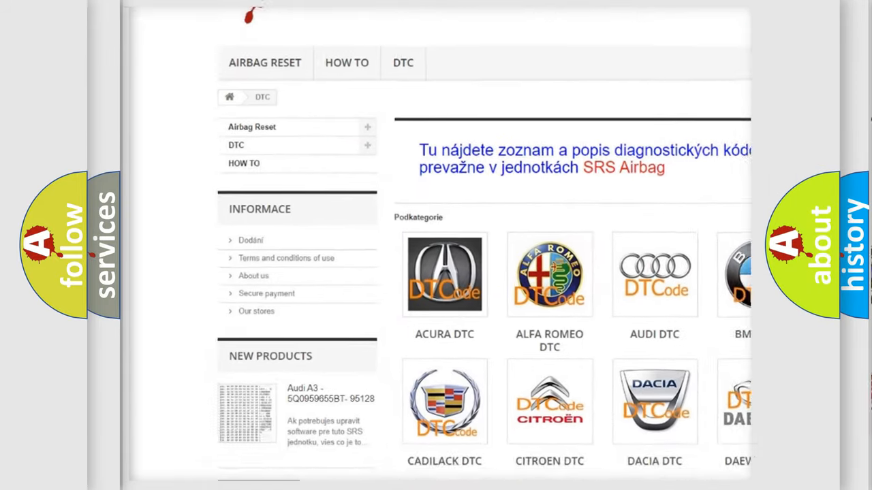
{"action": "scroll", "scroll_direction": "down", "scroll_amount": 3}
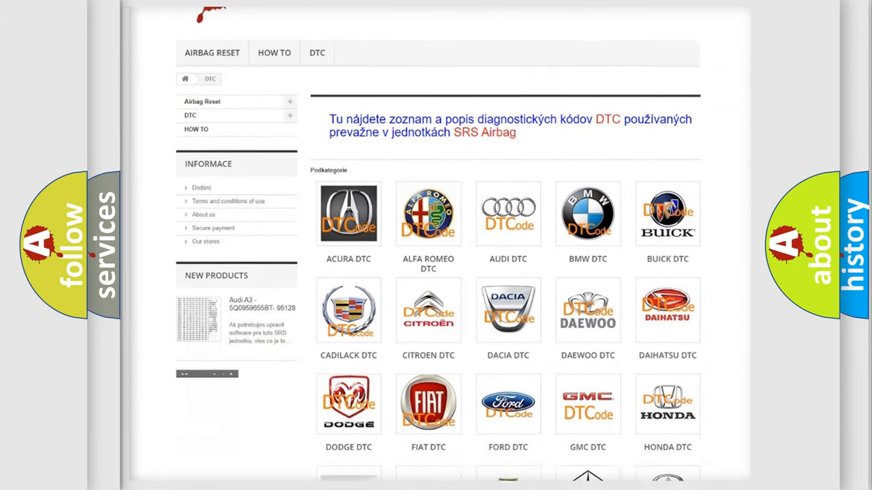
{"action": "scroll", "scroll_direction": "down", "scroll_amount": 3}
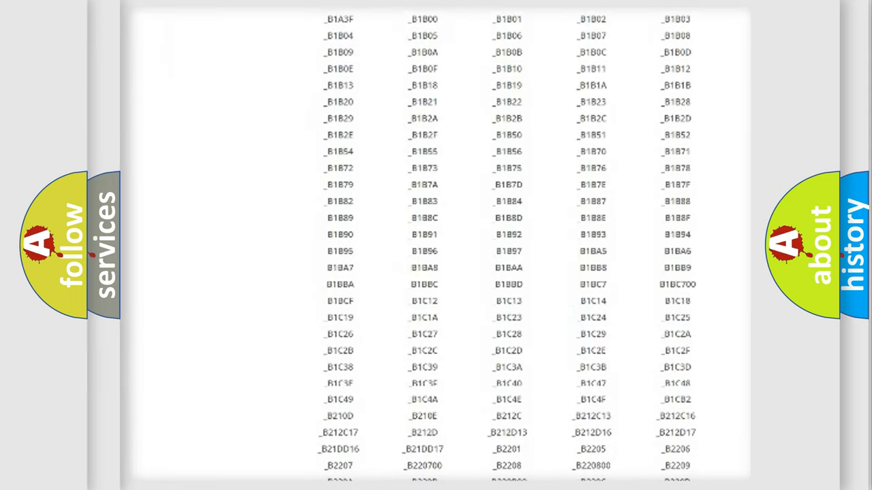
{"action": "scroll", "scroll_direction": "down", "scroll_amount": 3}
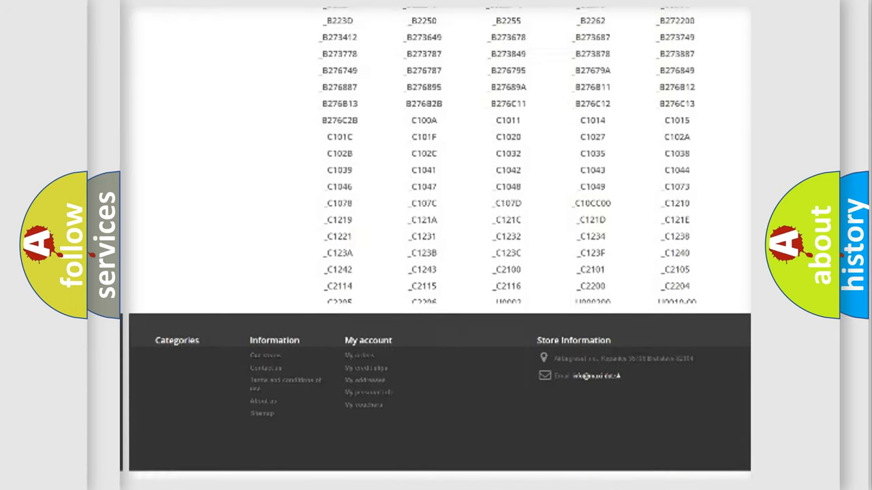
{"action": "scroll", "scroll_direction": "up", "scroll_amount": 3}
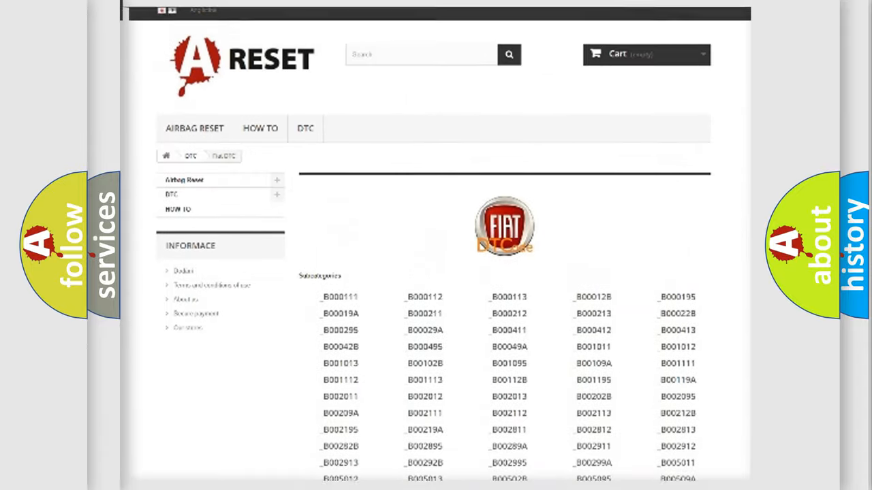